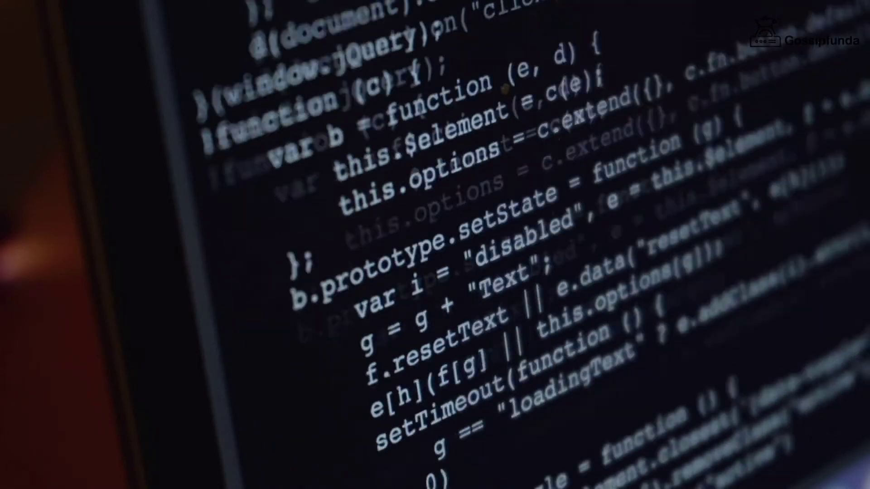
scroll("down", 3)
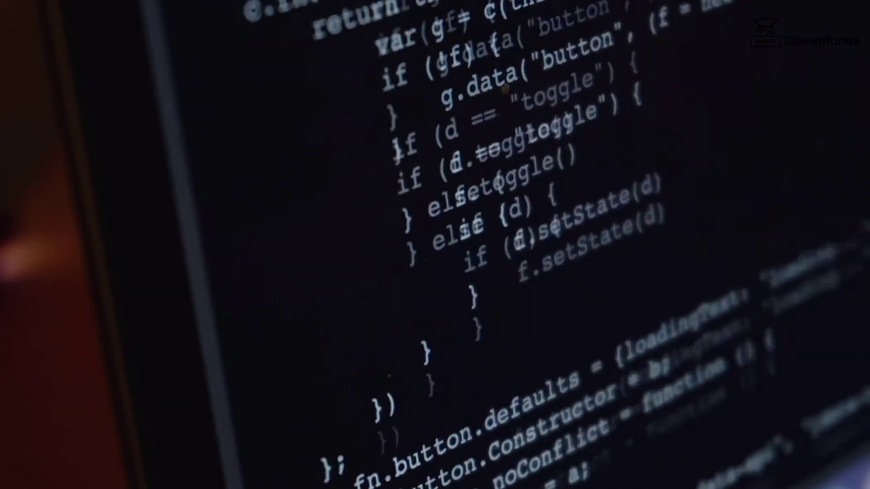
scroll("down", 3)
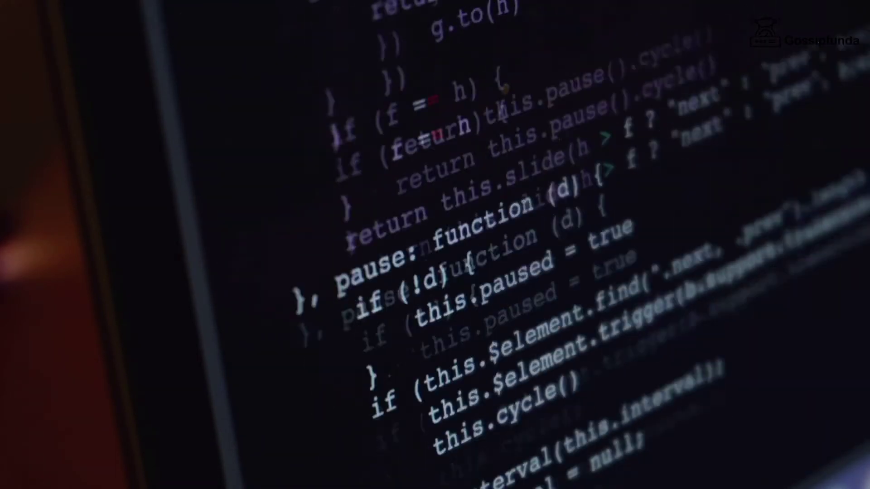
scroll("down", 3)
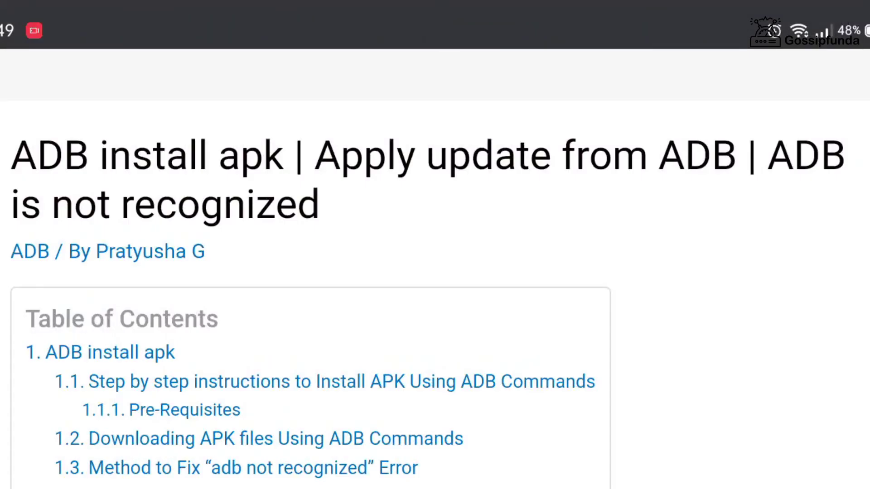
scroll("down", 3)
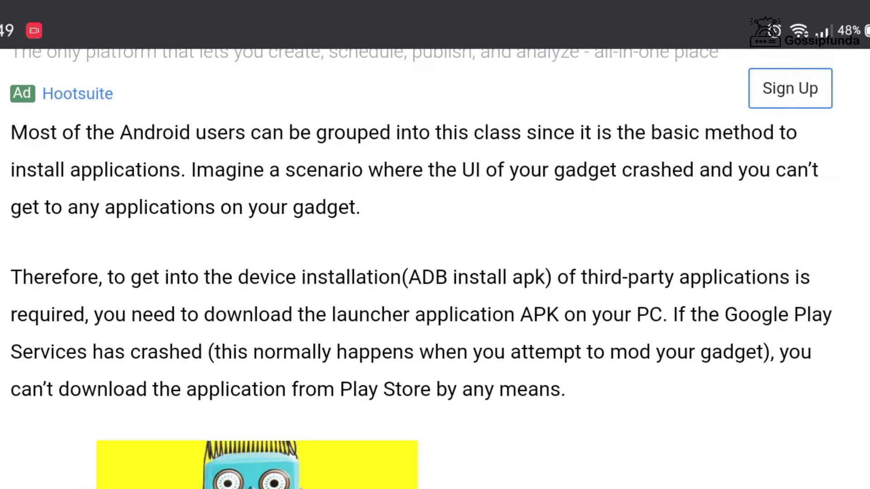
scroll("down", 3)
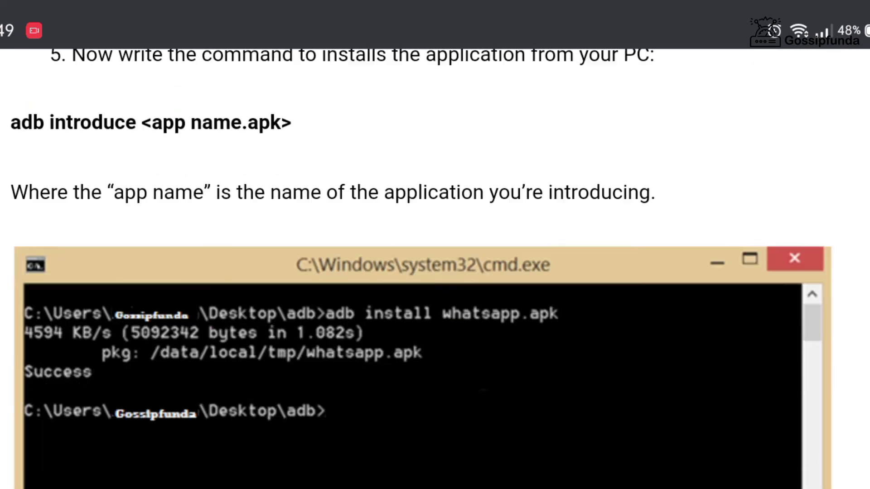
scroll("down", 3)
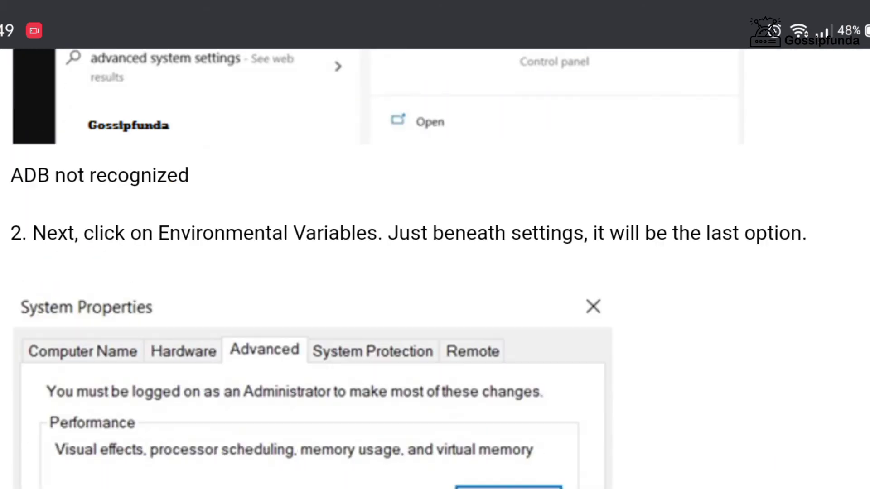